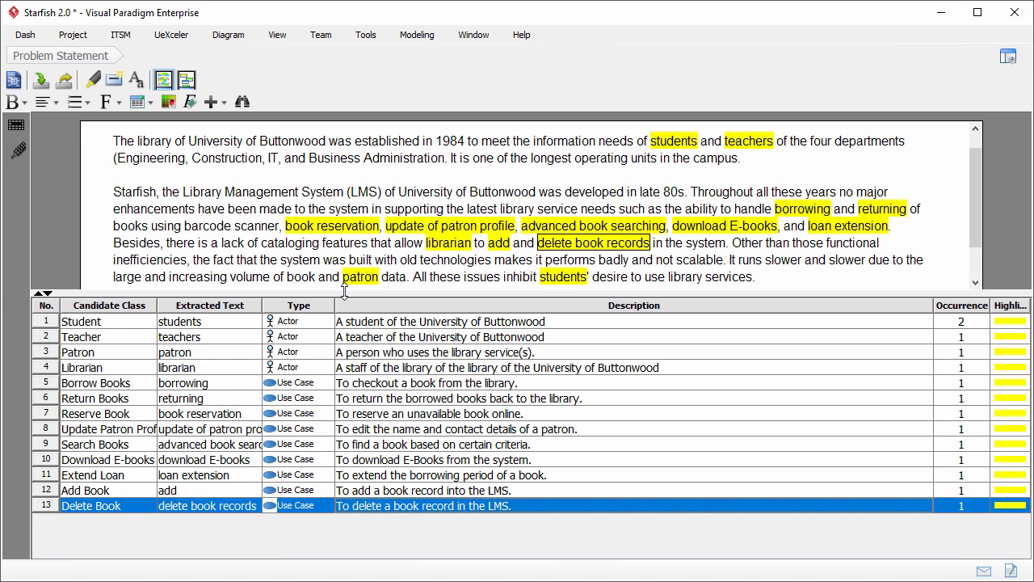
pyautogui.moveTo(305, 311)
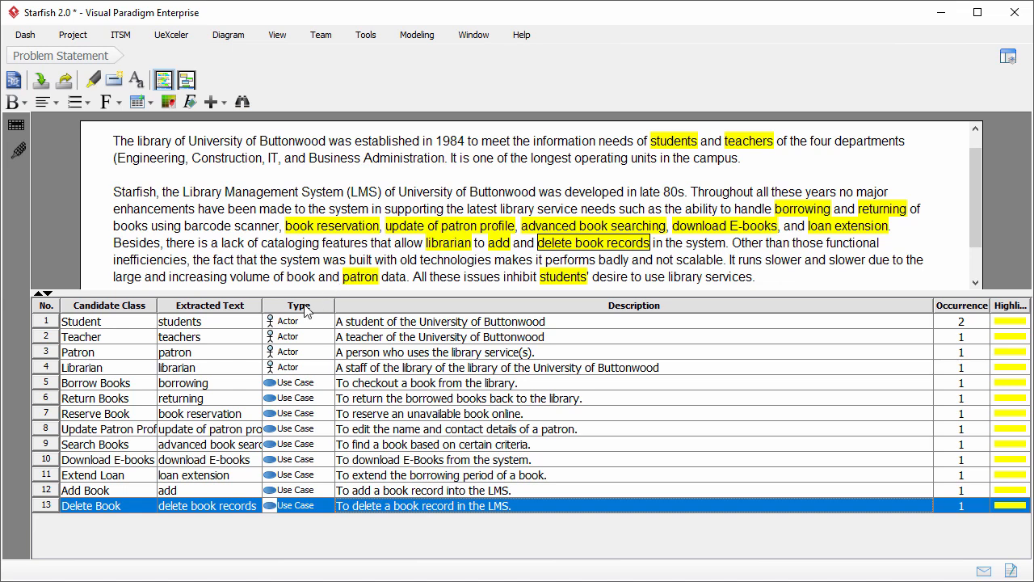
# Step: Select all thirteen candidate classes and bring up their context actions
pyautogui.click(110, 320)
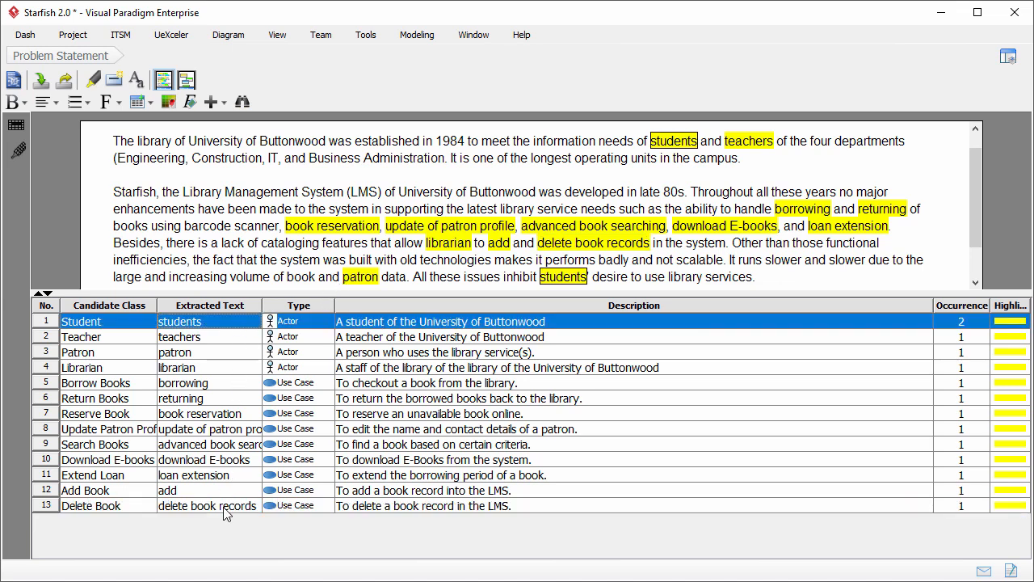
pyautogui.rightClick(207, 504)
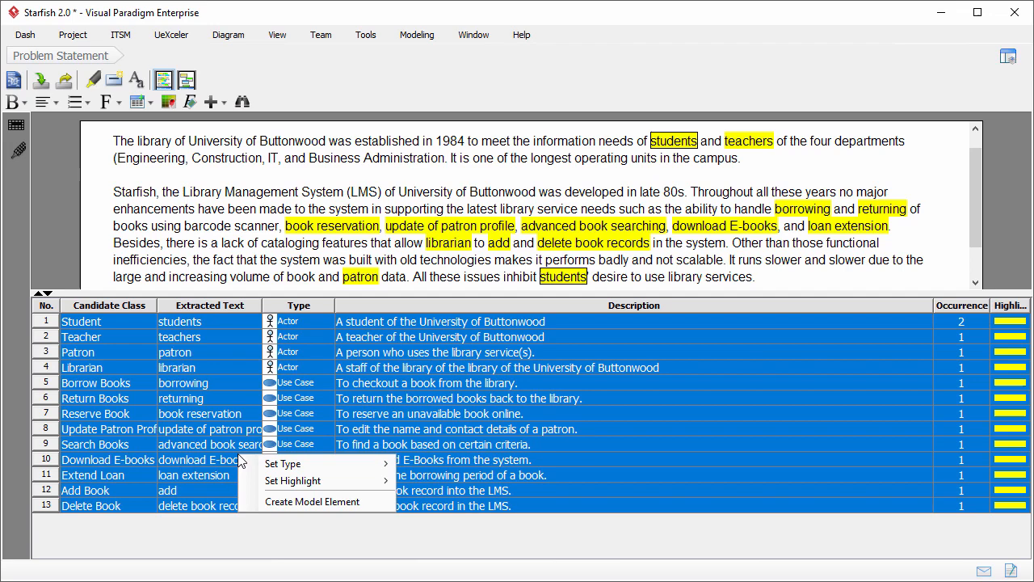
pyautogui.moveTo(314, 501)
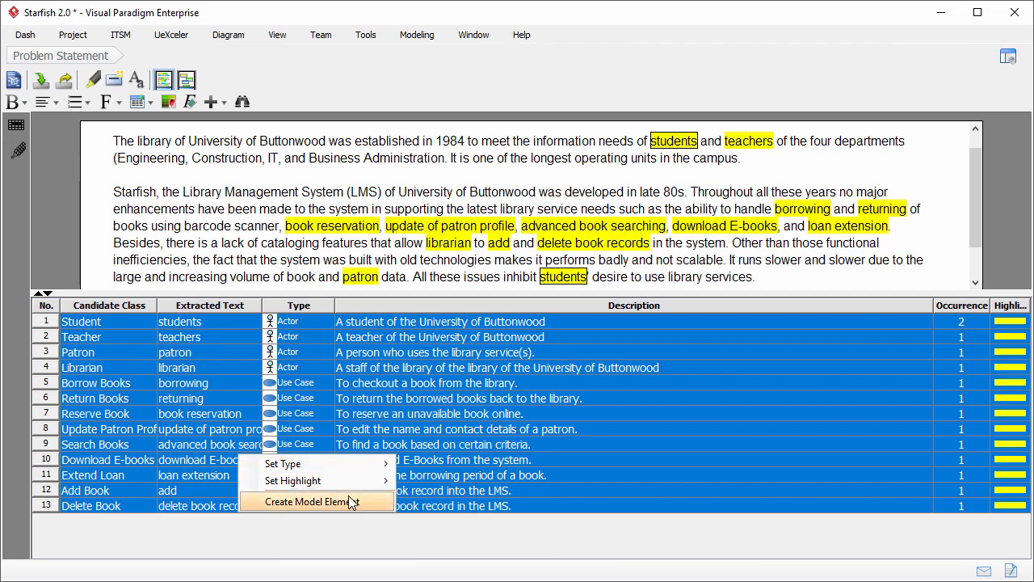
# Step: Create model elements from the candidates into a diagram named 'Starfish 2.0 Use Case Model'
pyautogui.click(315, 501)
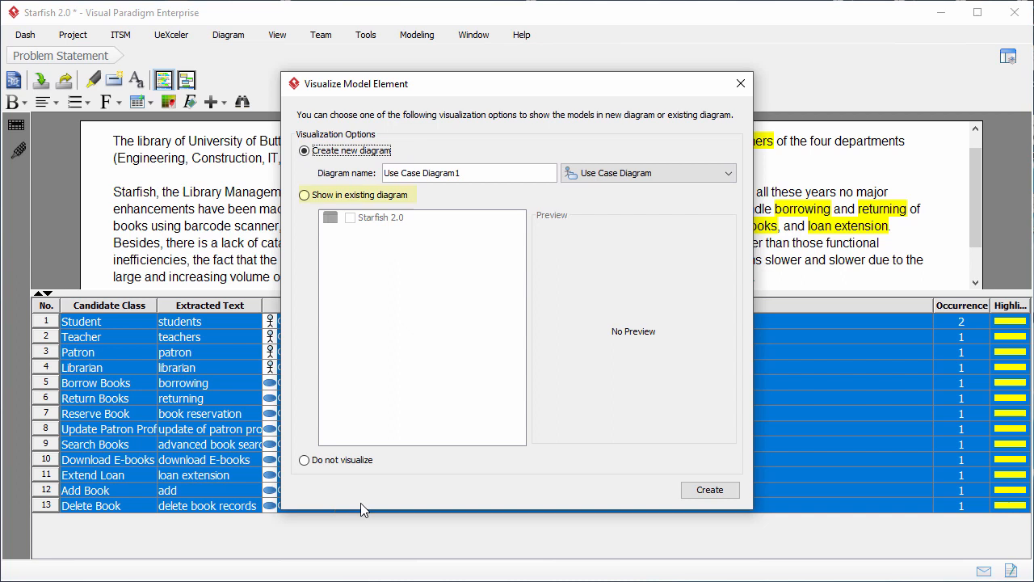
pyautogui.click(304, 194)
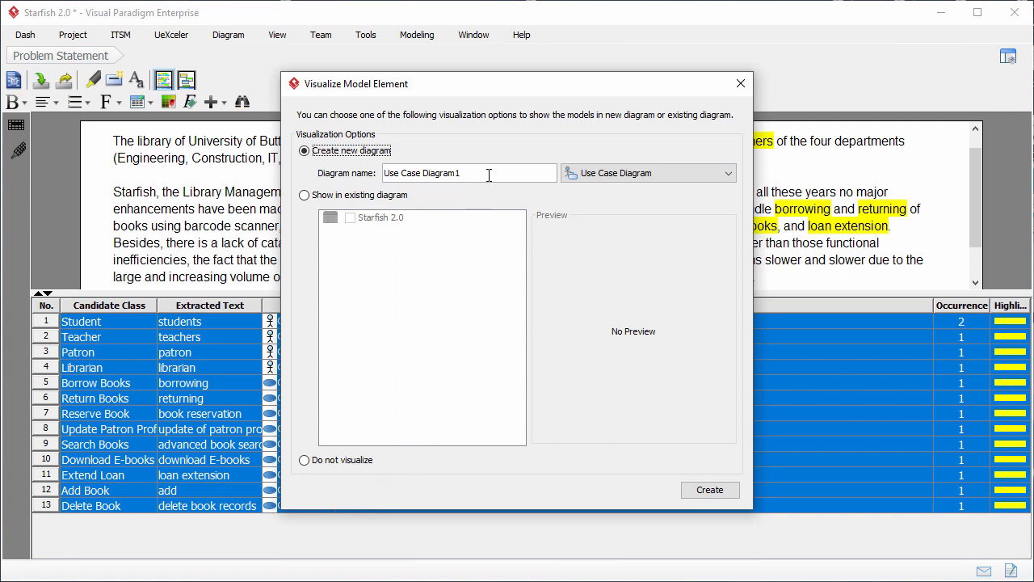
pyautogui.write('Starf')
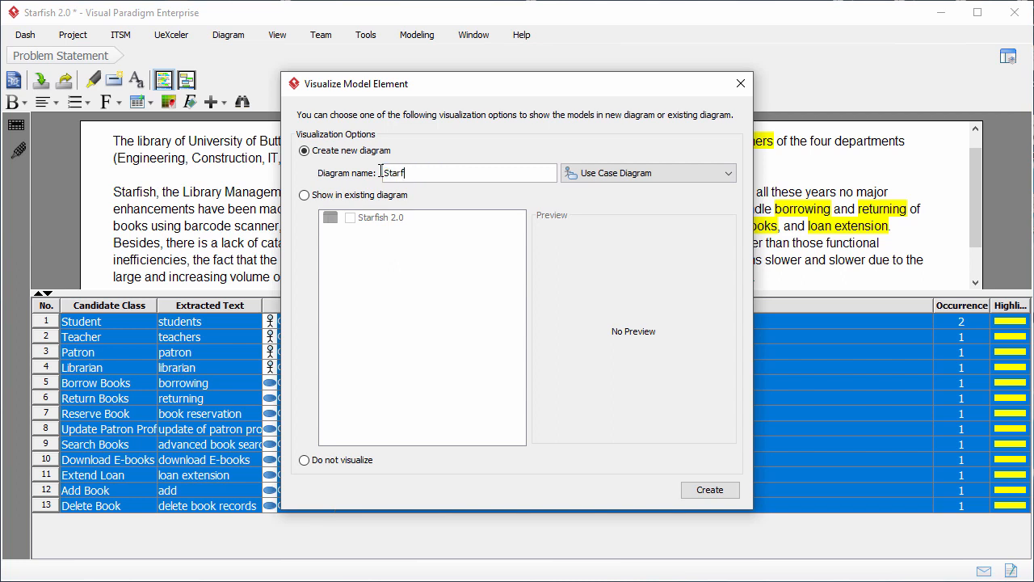
pyautogui.write('Starfish 2.0 Use Case Model')
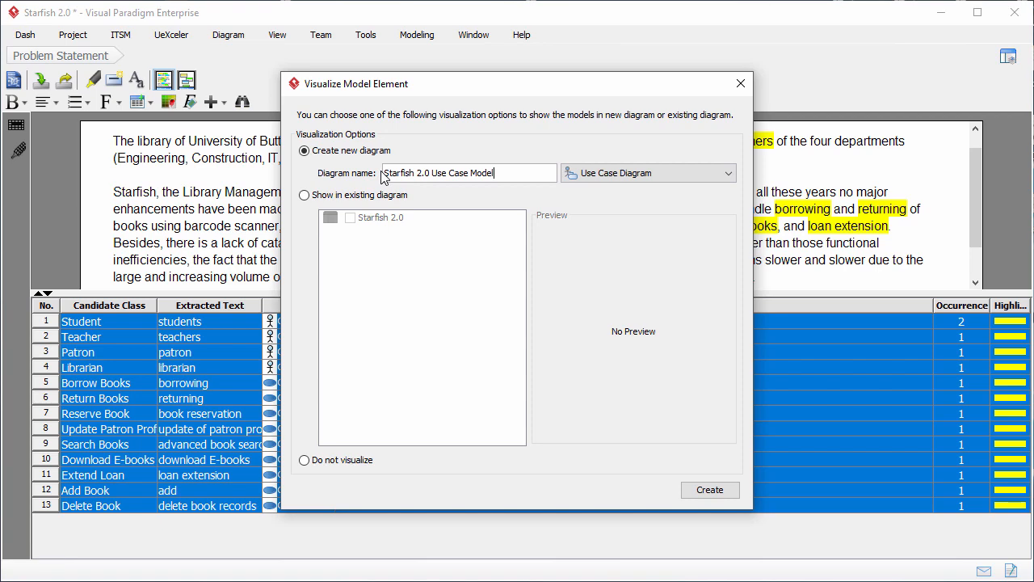
pyautogui.moveTo(614, 386)
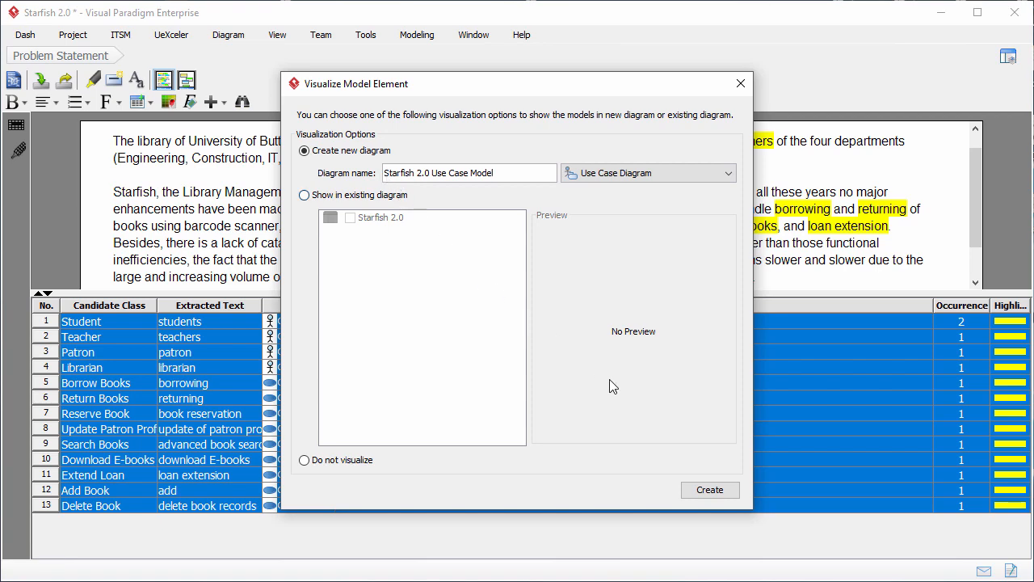
# Step: Create the diagram and spread the actors and use cases apart, Teacher placed on the left
pyautogui.click(707, 490)
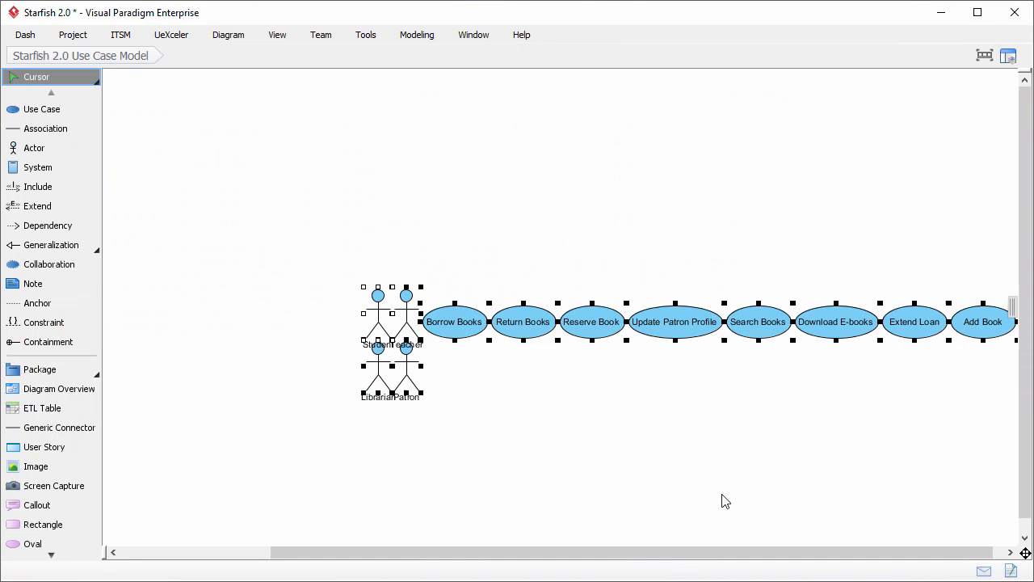
pyautogui.click(724, 501)
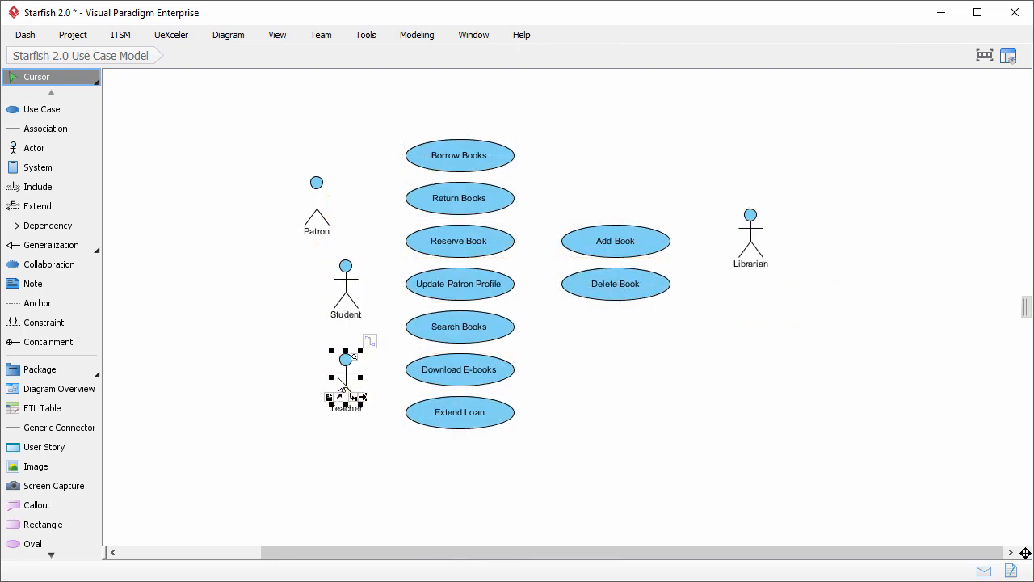
pyautogui.click(236, 299)
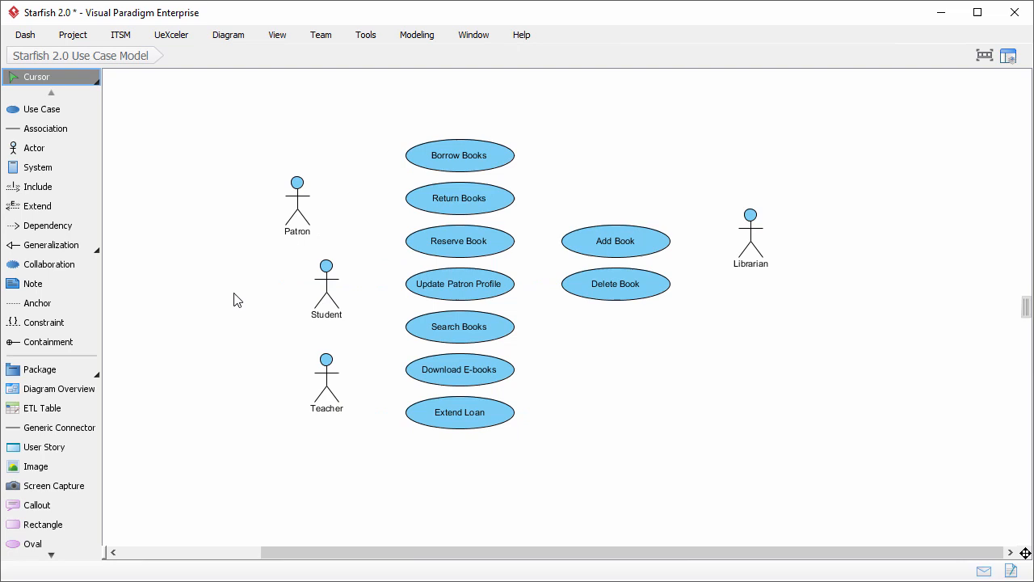
# Step: Link Patron to the seven use cases Borrow Books through Extend Loan and reshape the Borrow Books connector
pyautogui.click(297, 202)
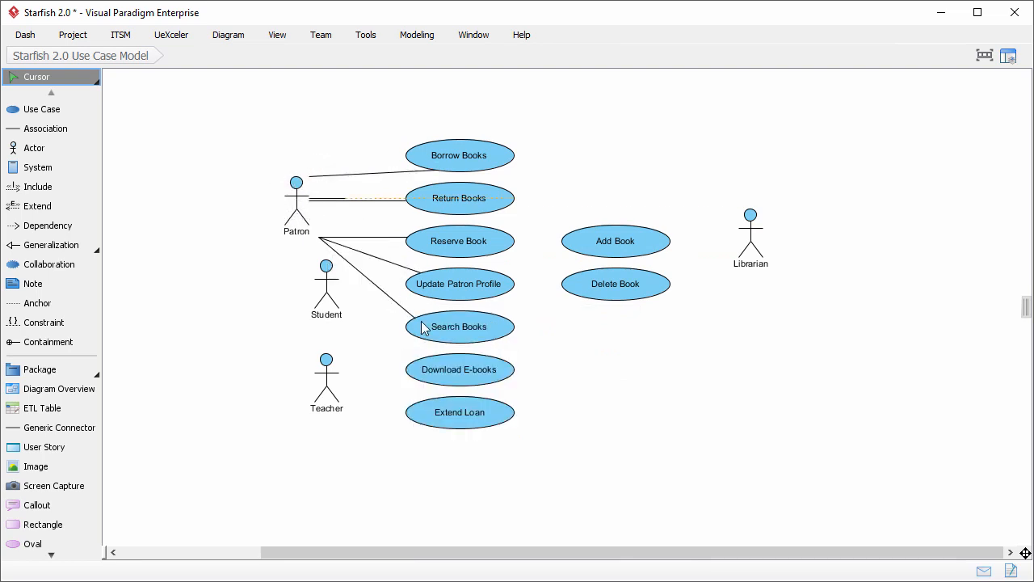
pyautogui.click(296, 202)
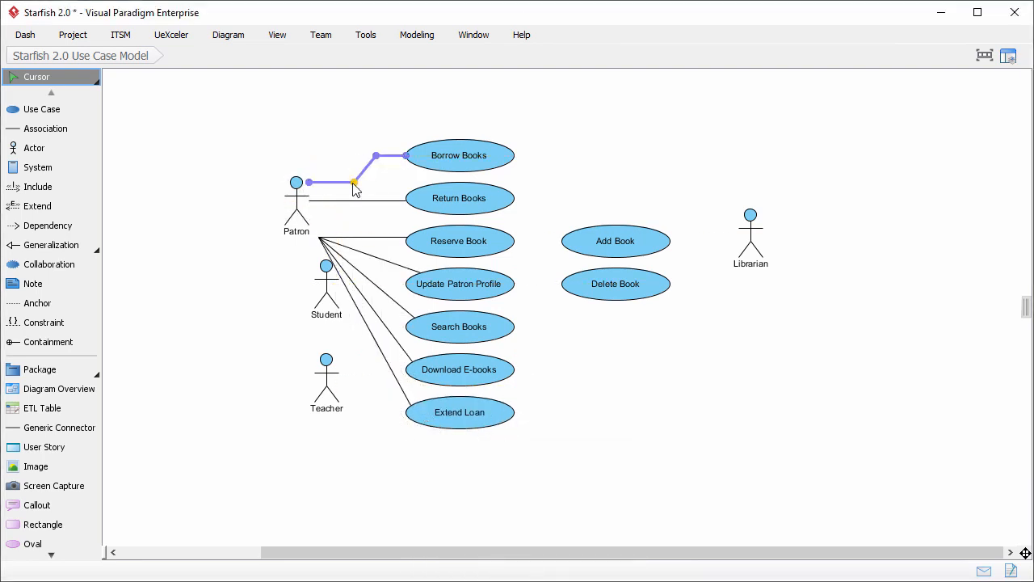
pyautogui.moveTo(356, 186); pyautogui.dragTo(391, 285)
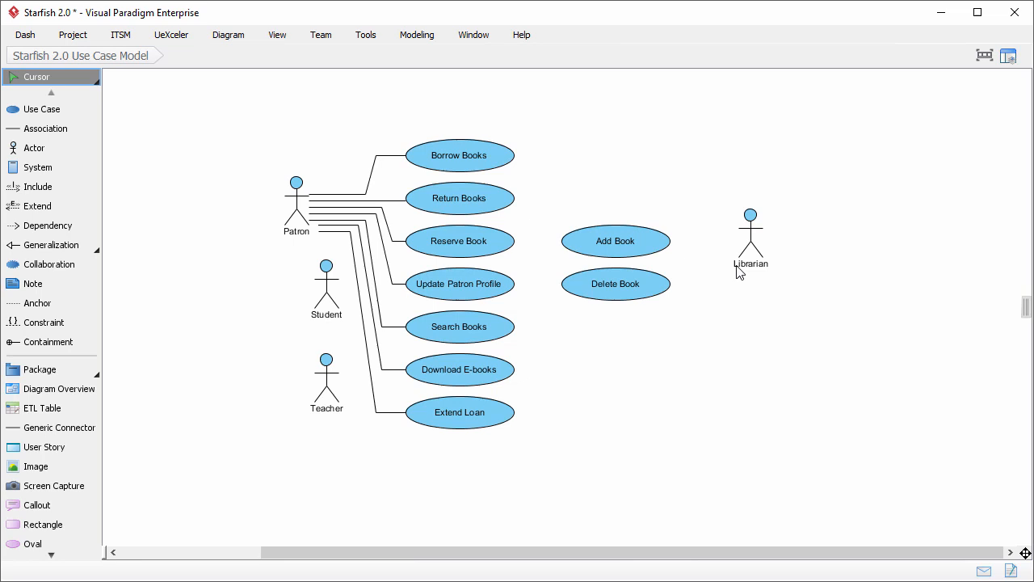
# Step: Link Librarian to Add Book, Delete Book, Borrow Books and Return Books, then select Patron
pyautogui.click(750, 234)
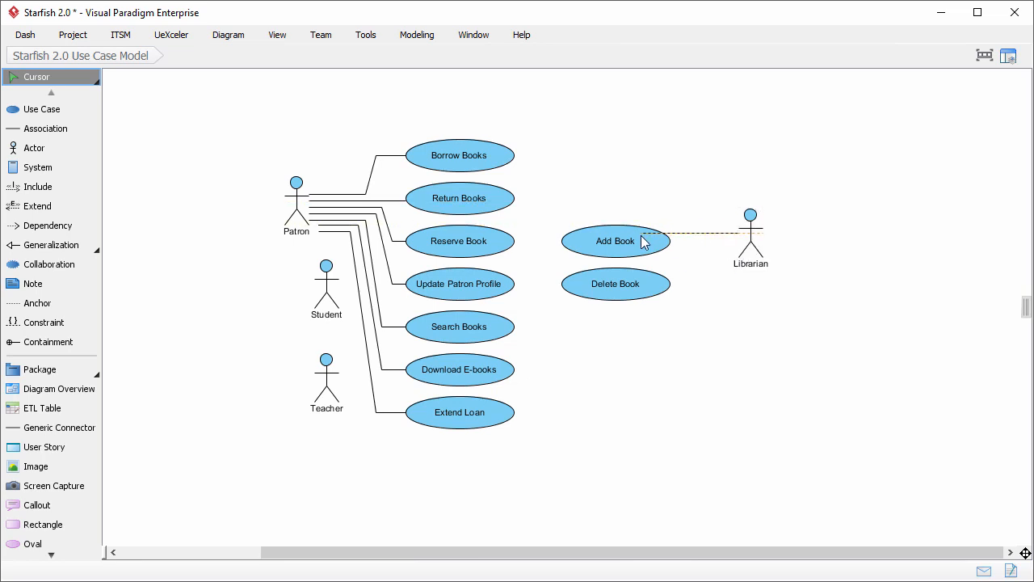
pyautogui.click(750, 236)
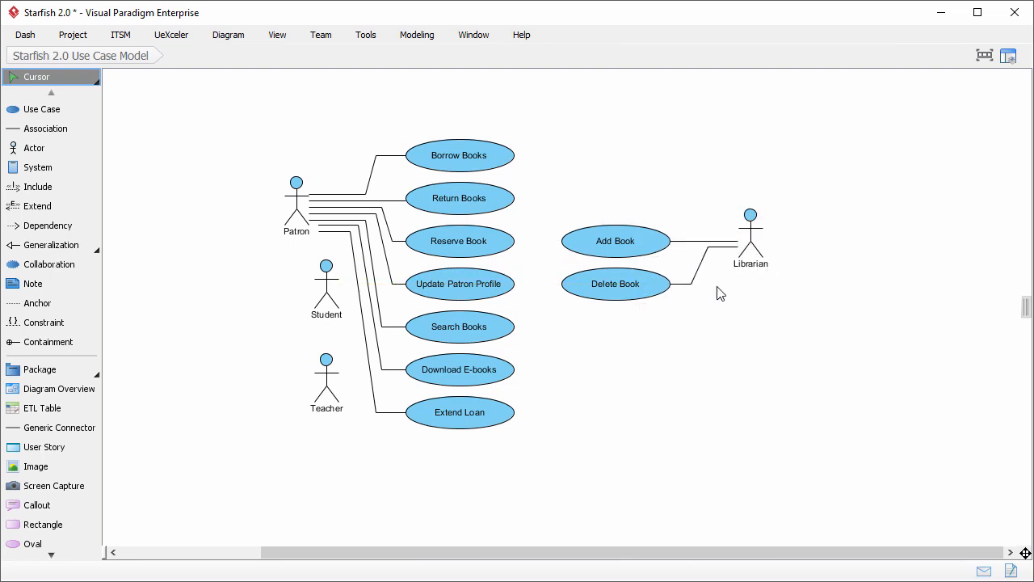
pyautogui.click(750, 234)
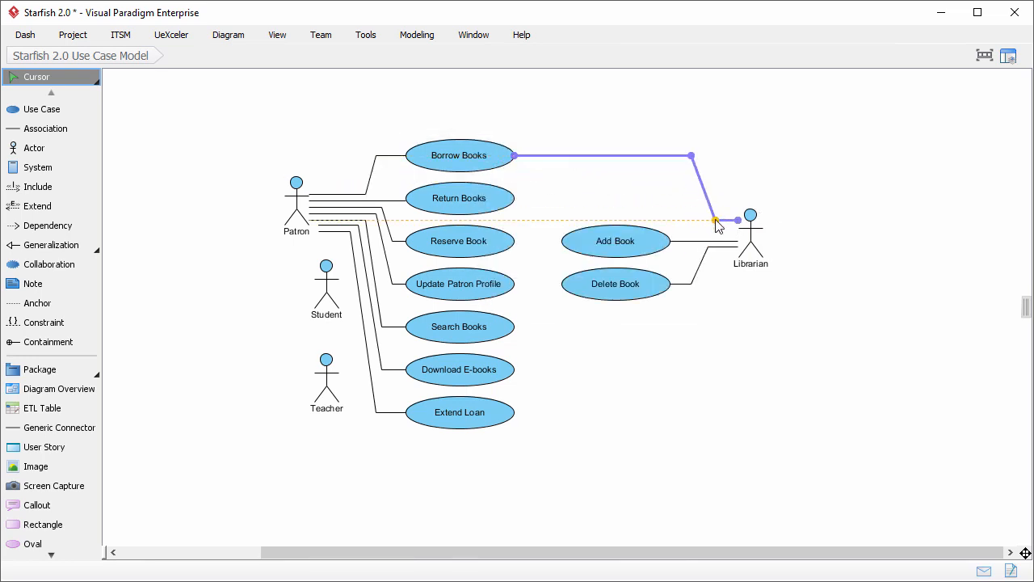
pyautogui.click(750, 235)
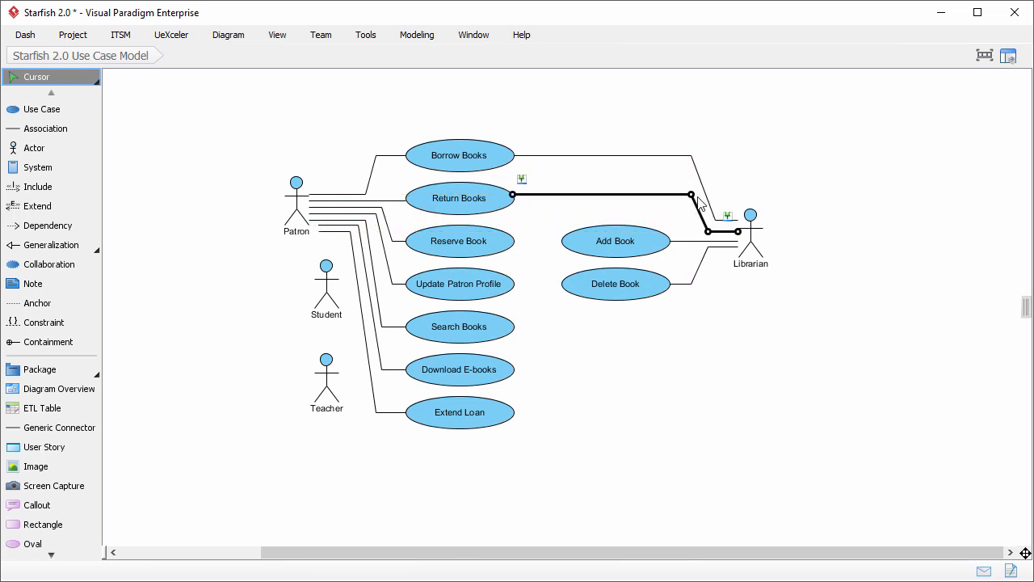
pyautogui.click(606, 196)
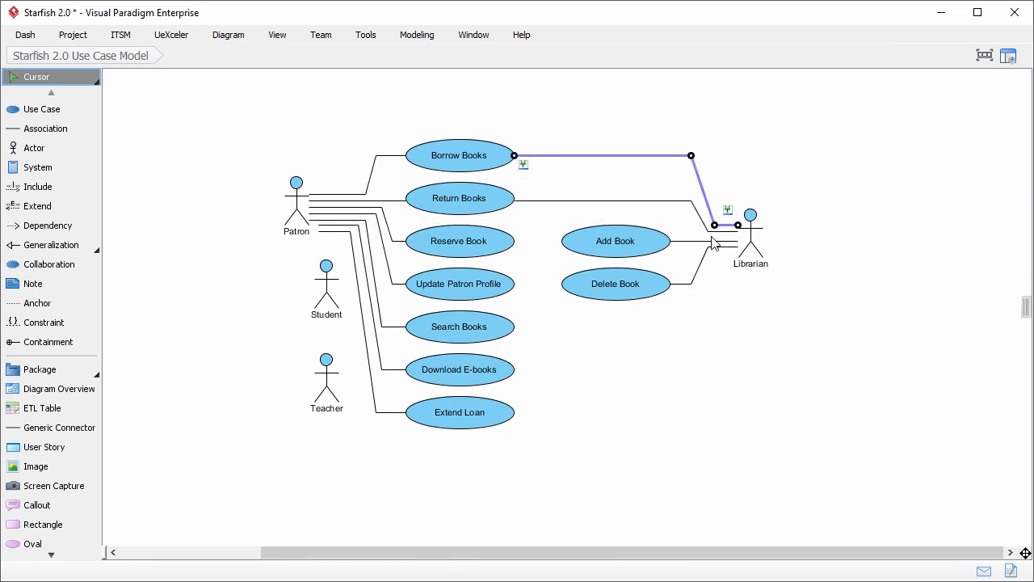
pyautogui.click(612, 339)
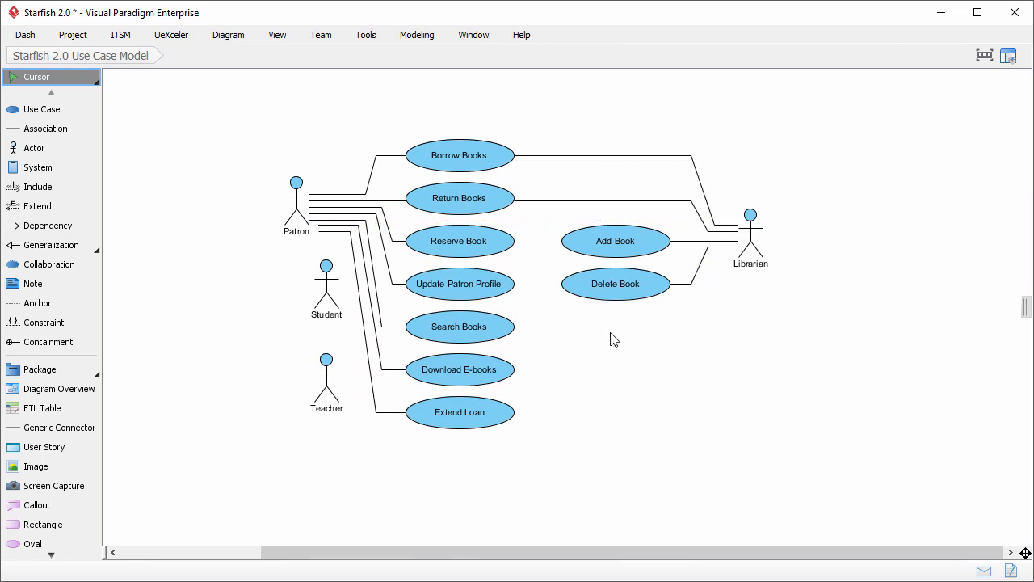
pyautogui.moveTo(604, 339)
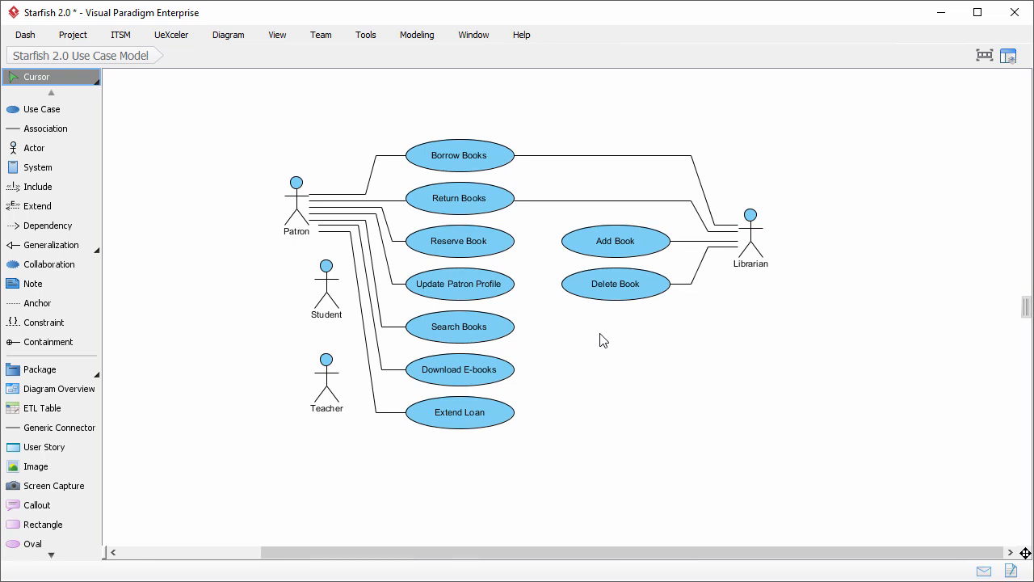
pyautogui.click(298, 202)
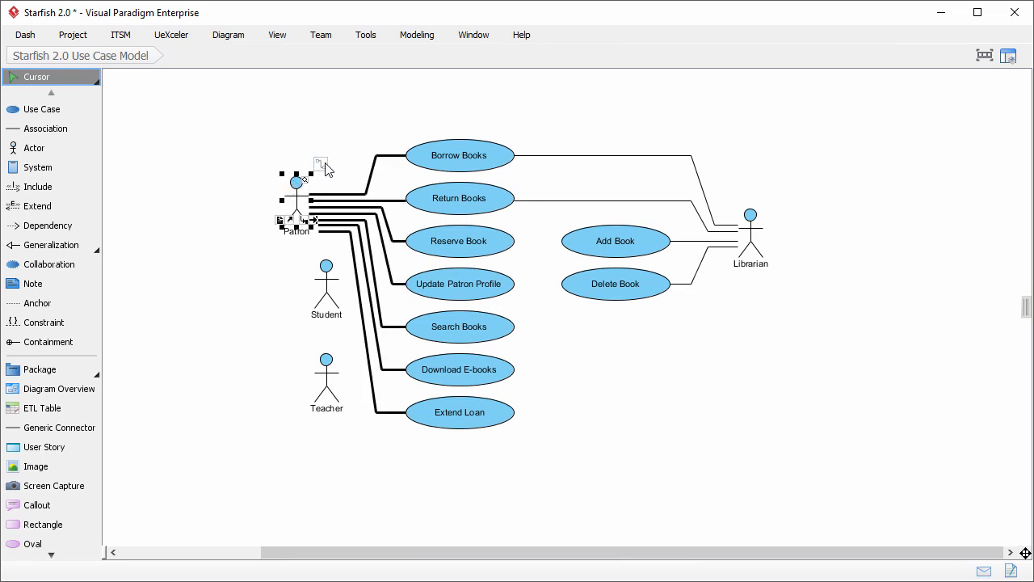